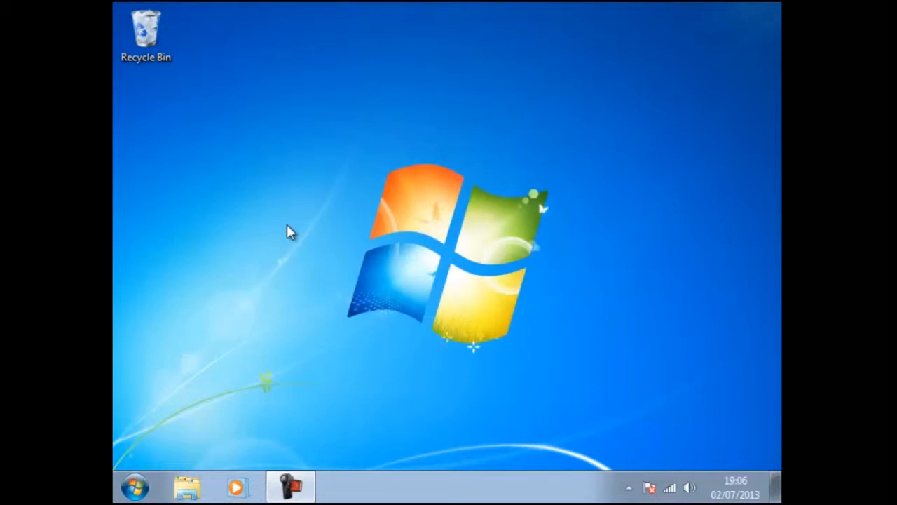
- Bring up Computer's context menu from the Start menu to reach Manage
click(133, 485)
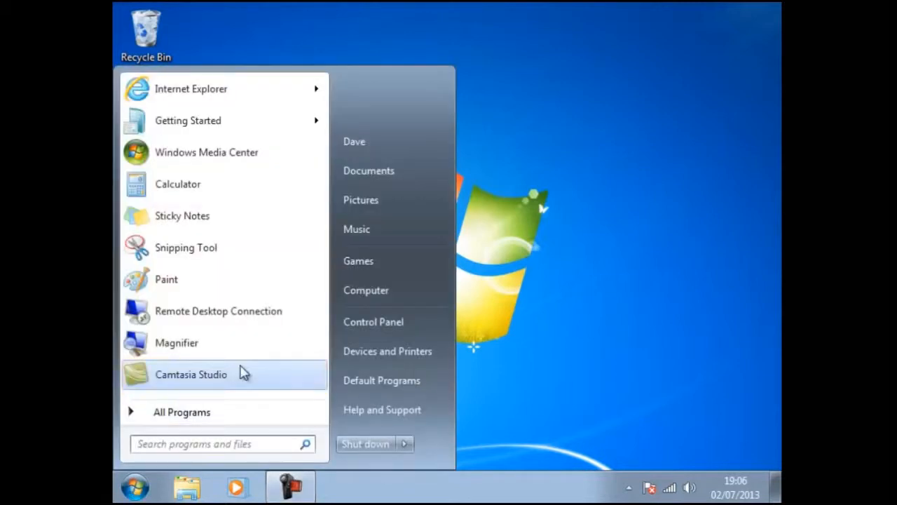
right_click(365, 289)
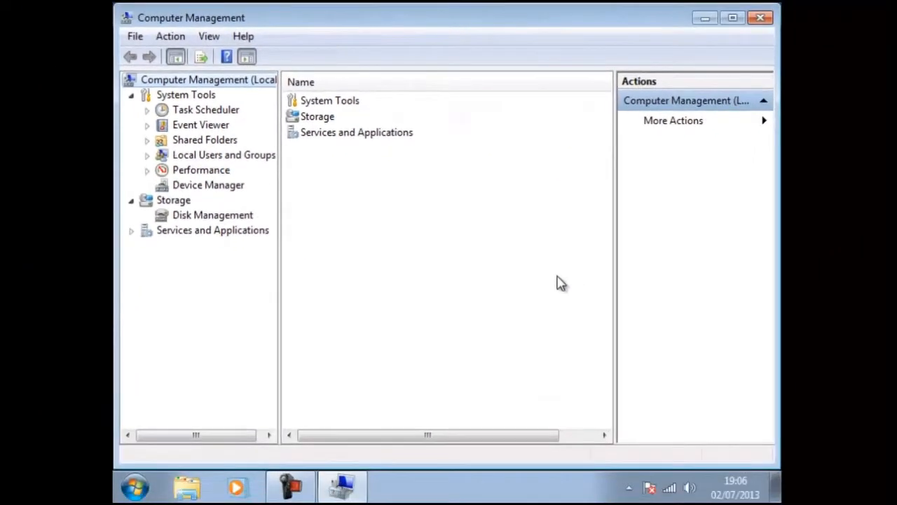
- Show Device Manager with 'Sound, video and game controllers' expanded to its High Definition Audio Device entries
click(207, 185)
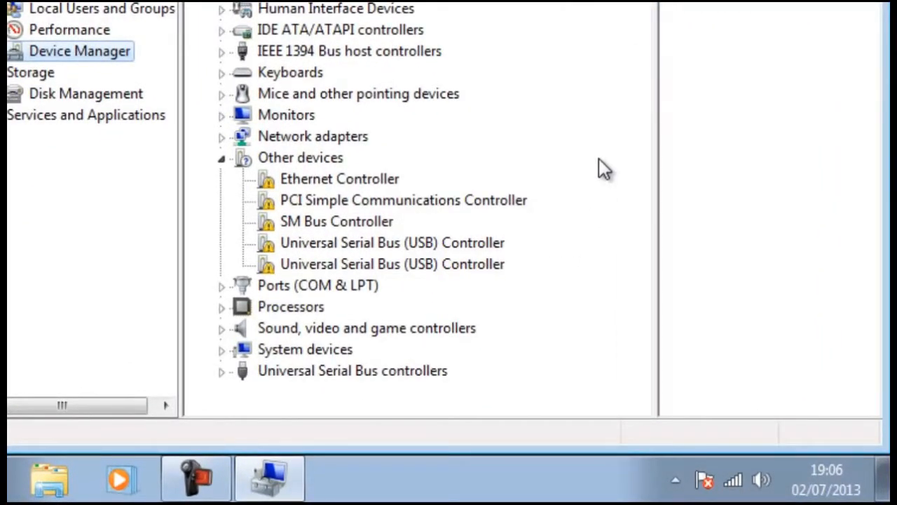
click(366, 328)
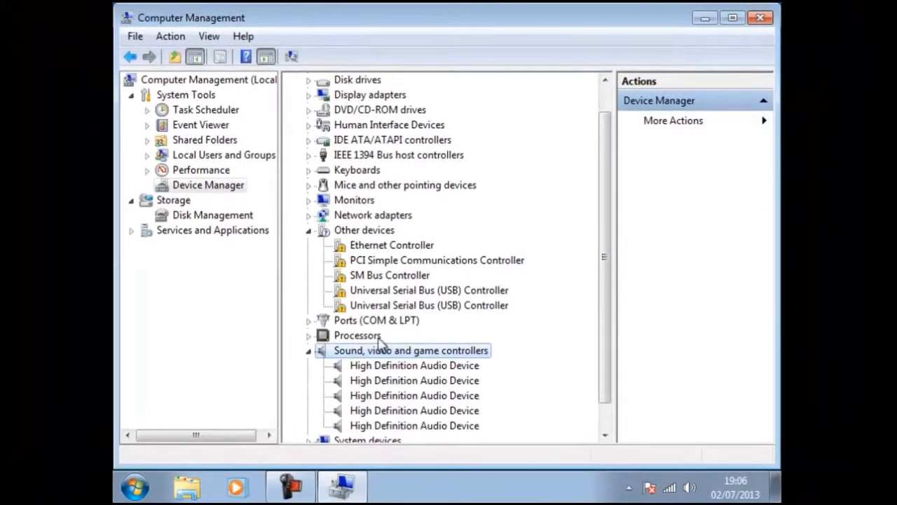
click(134, 485)
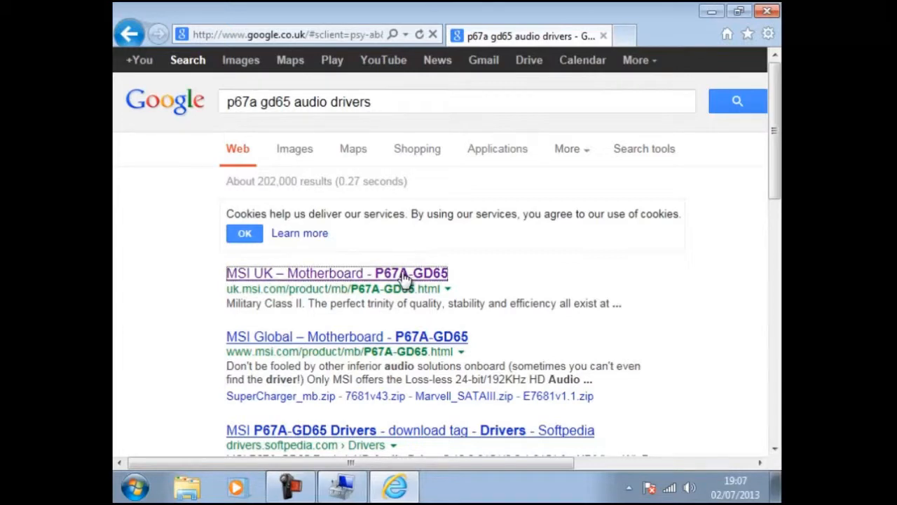
- Go to the 'MSI UK – Motherboard – P67A-GD65' result from the 'p67a gd65 audio drivers' search
click(337, 272)
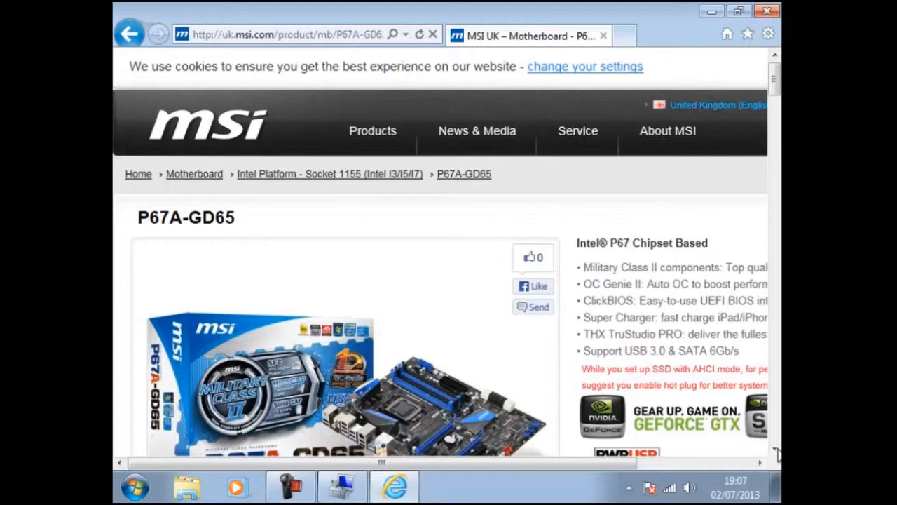
mouse_move(774, 446)
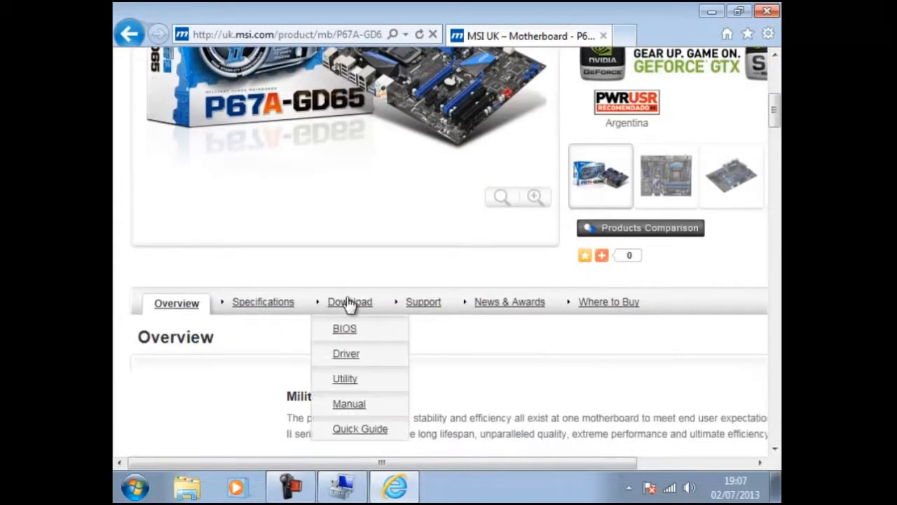
mouse_move(345, 359)
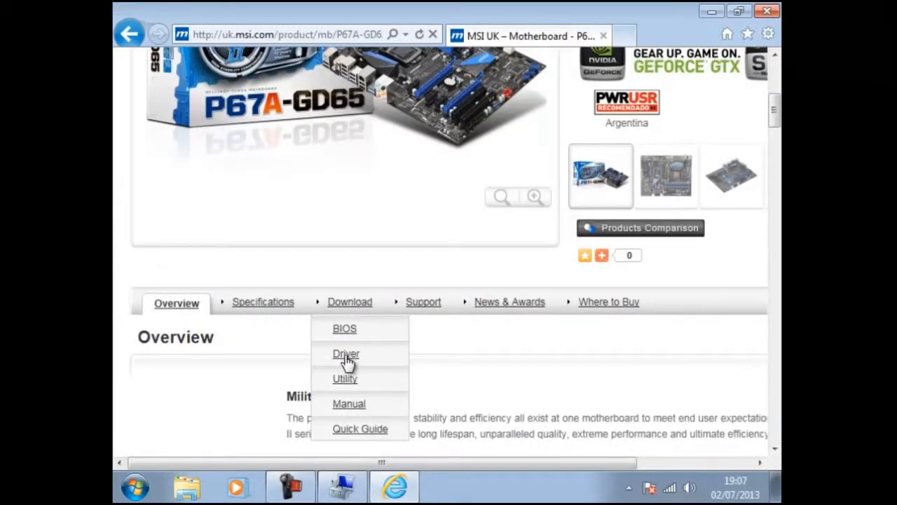
- Filter the P67A-GD65 driver downloads to Win7 32-bit
click(344, 353)
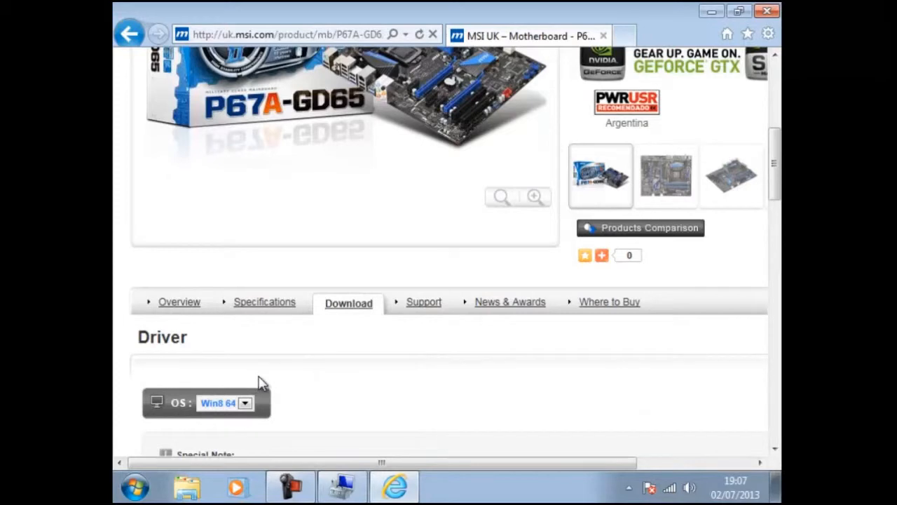
click(243, 404)
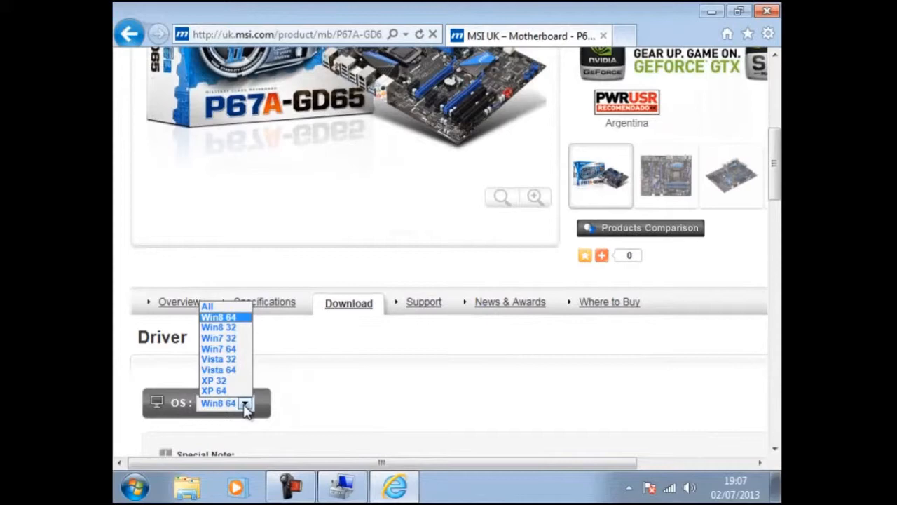
mouse_move(236, 342)
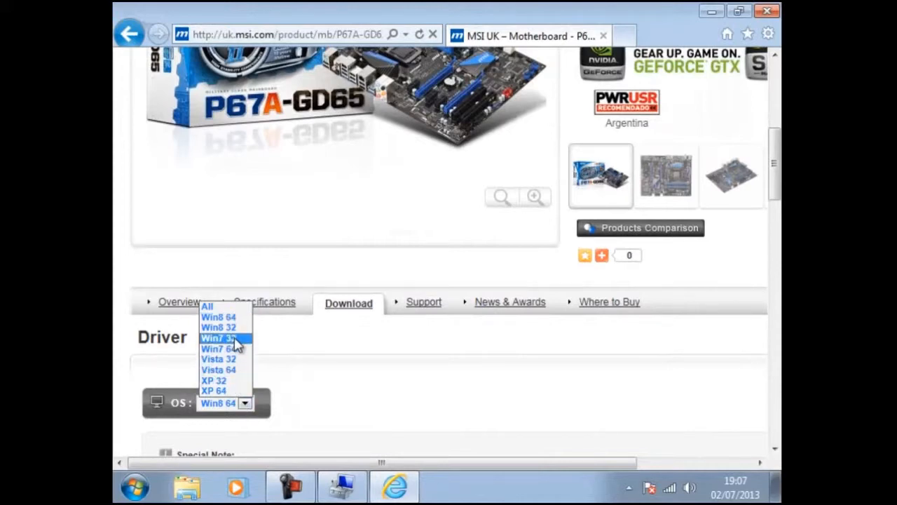
click(218, 338)
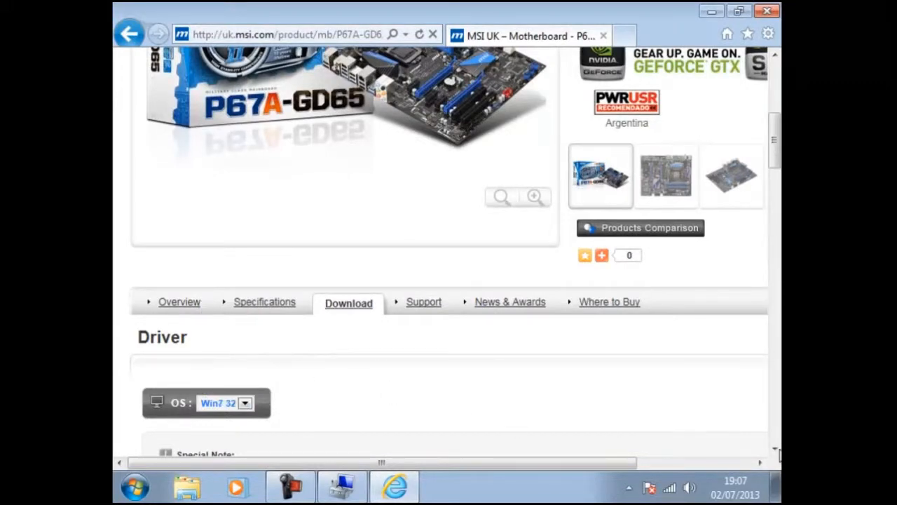
scroll(down, 3)
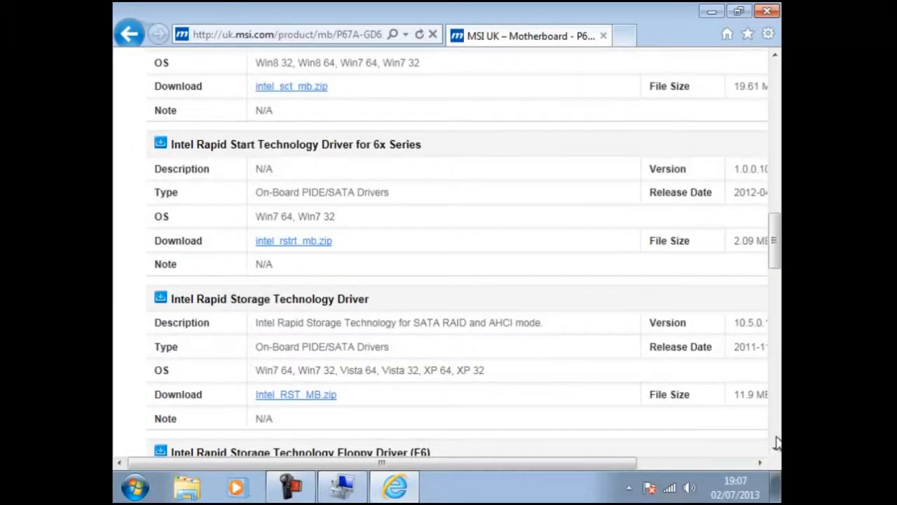
- Start downloading realtek_hd_audio.zip from the European Download Center server
scroll(down, 3)
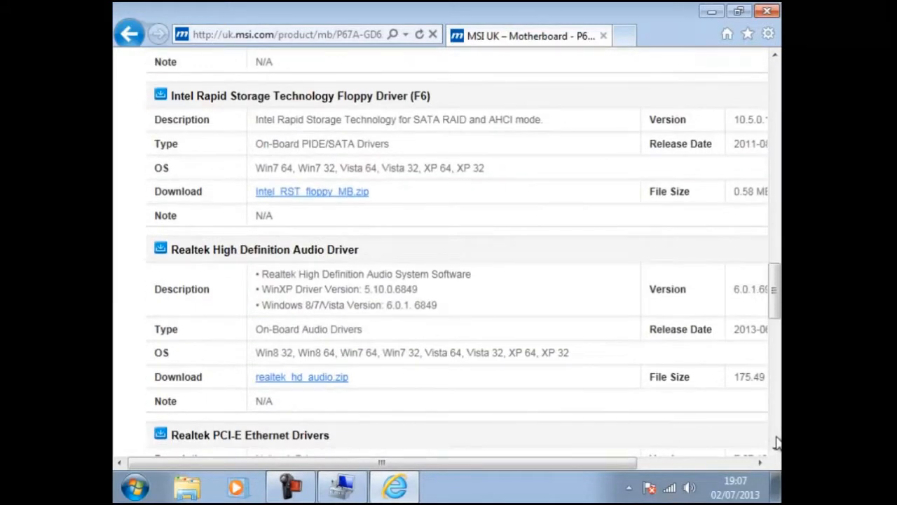
mouse_move(314, 384)
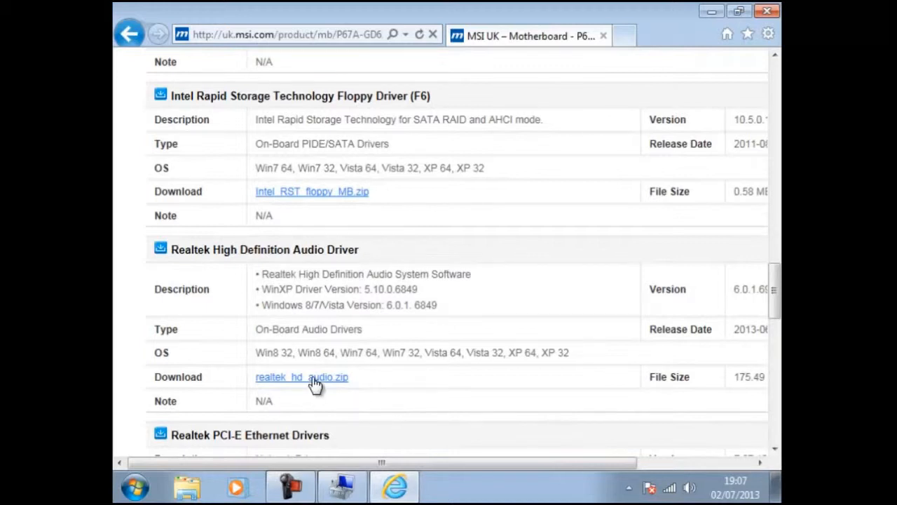
click(301, 377)
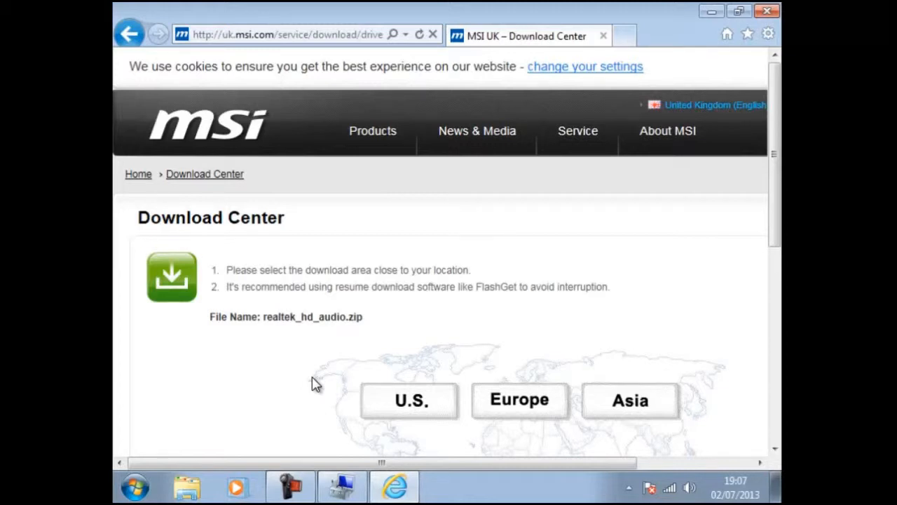
click(518, 401)
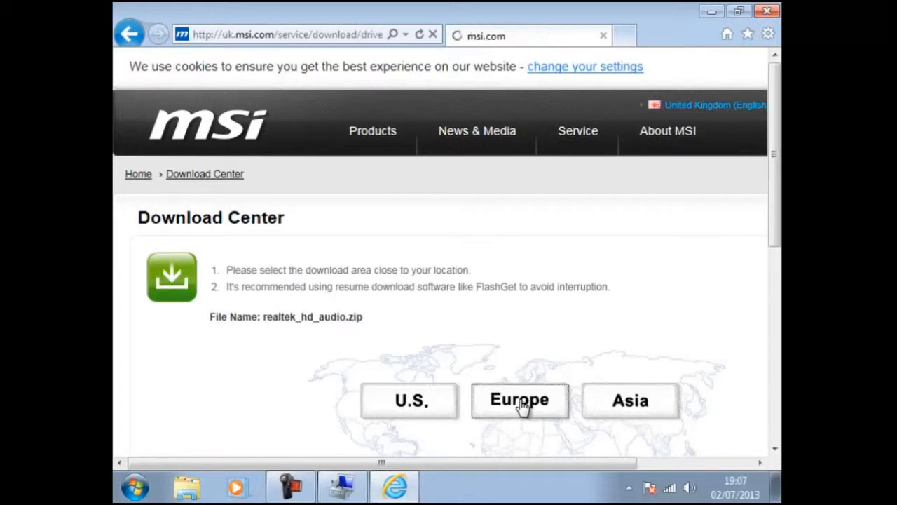
click(518, 401)
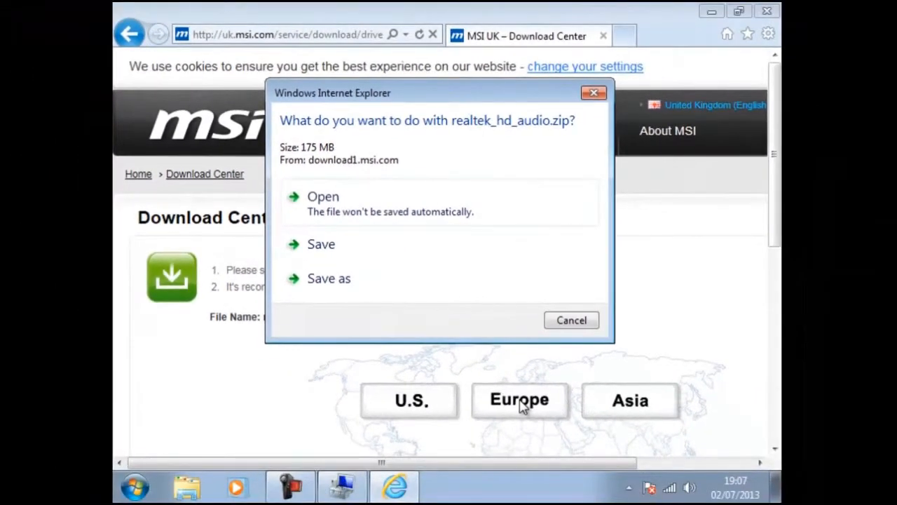
- Cancel the Save As since realtek_hd_audio is already in Downloads
click(328, 278)
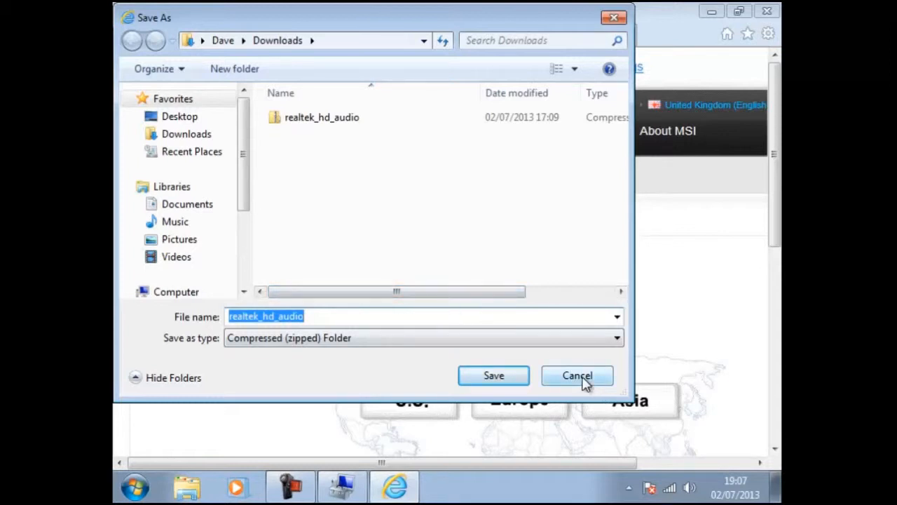
click(578, 376)
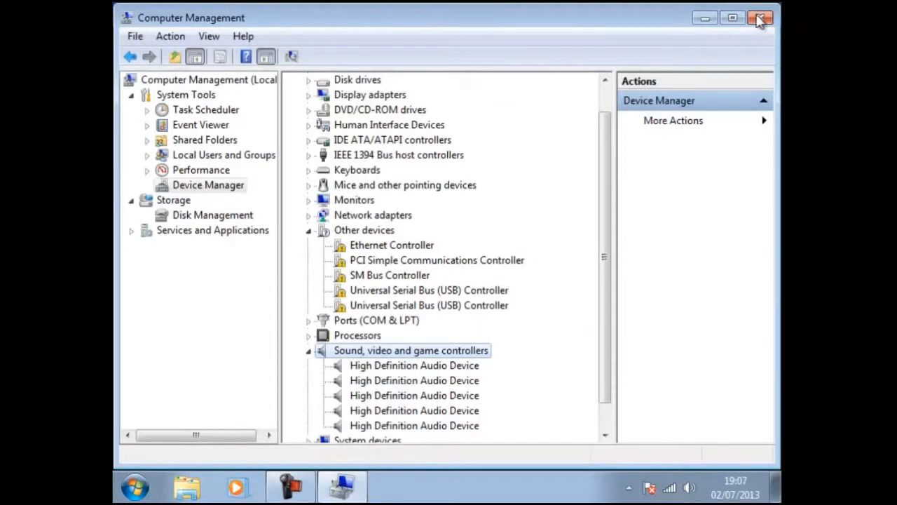
- Close Computer Management and show the Computer window with Local Disk and DVD drive
click(760, 17)
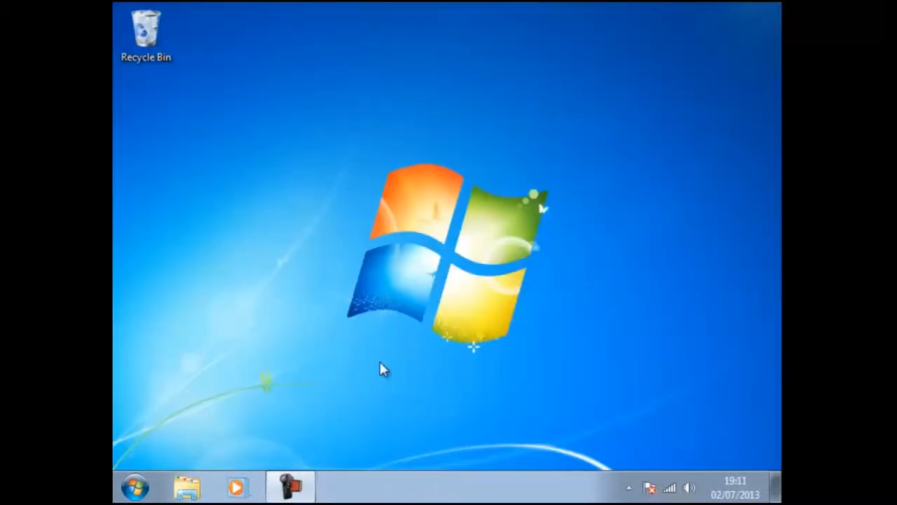
click(133, 485)
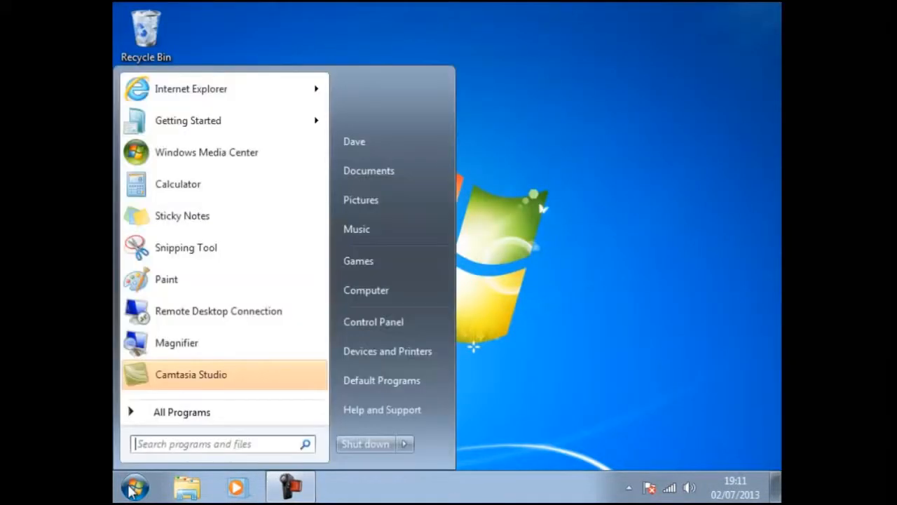
mouse_move(366, 290)
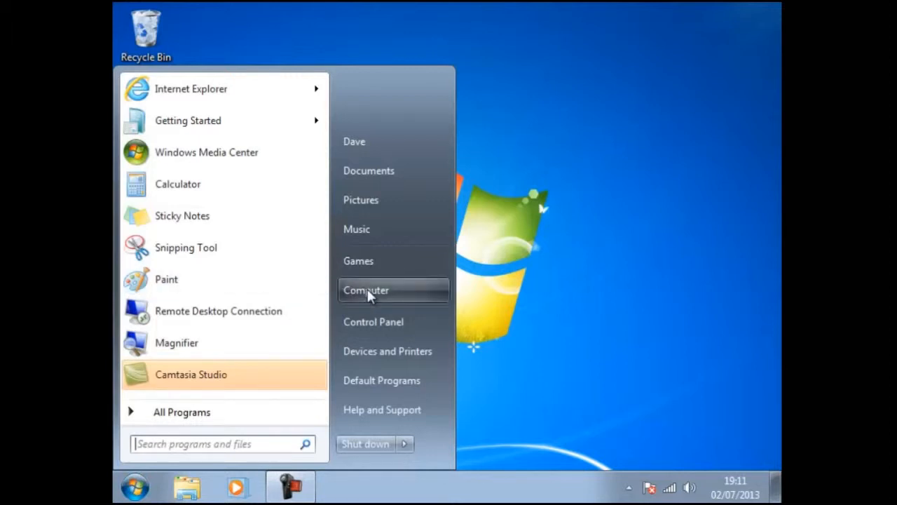
click(366, 289)
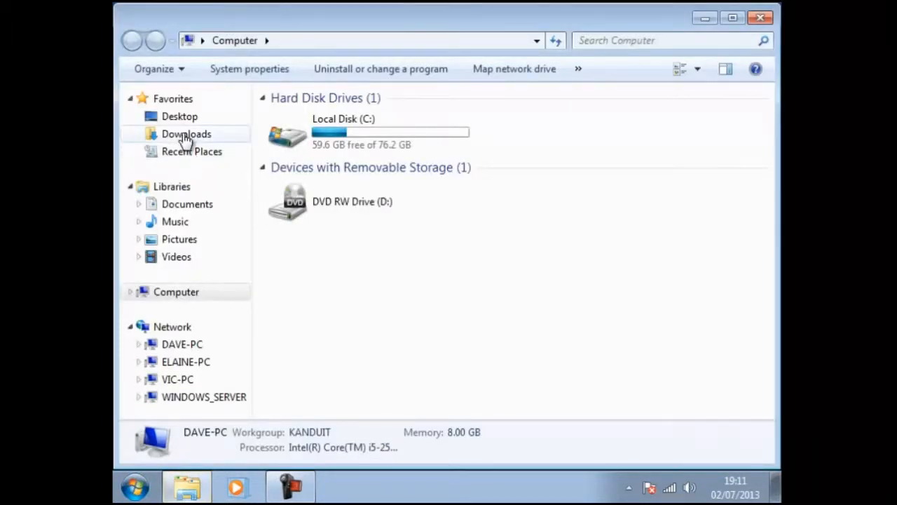
- Show the Downloads folder listing the realtek_hd_audio zip of about 179,706 KB
click(185, 135)
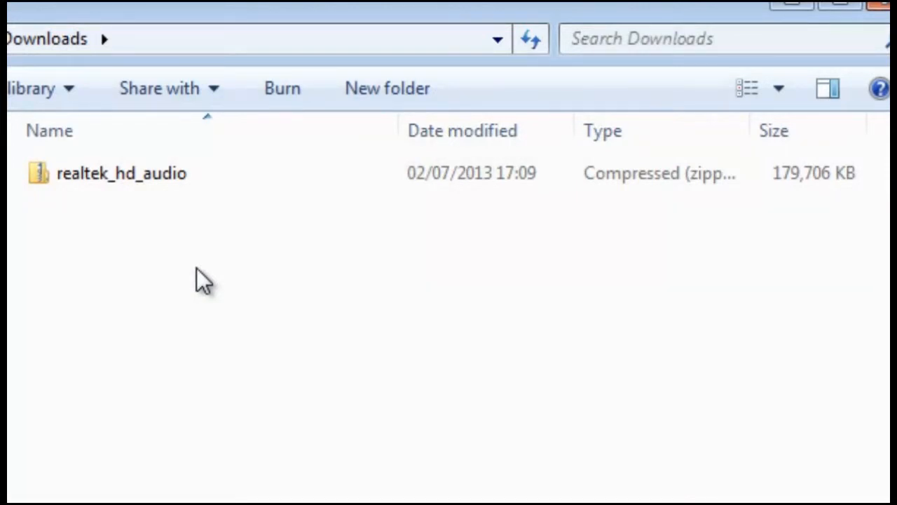
mouse_move(133, 228)
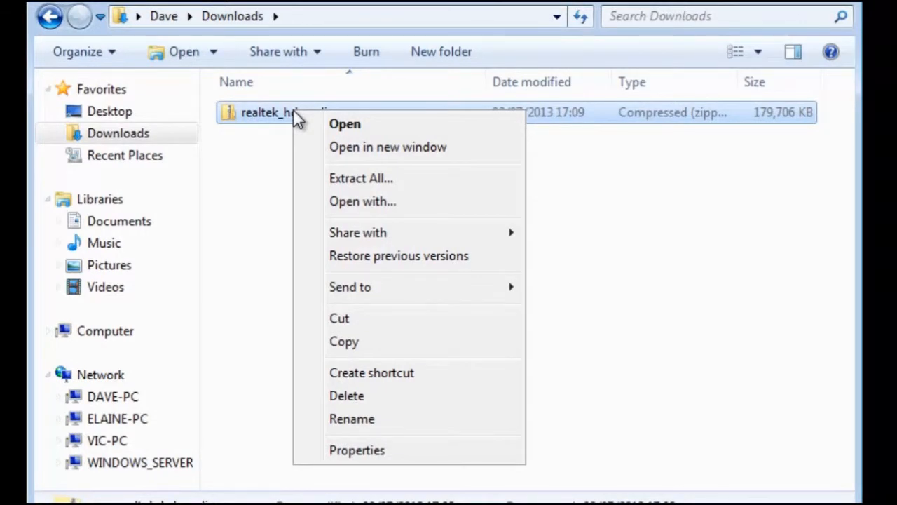
- Extract realtek_hd_audio into its suggested folder, revealing an HD subfolder
click(360, 178)
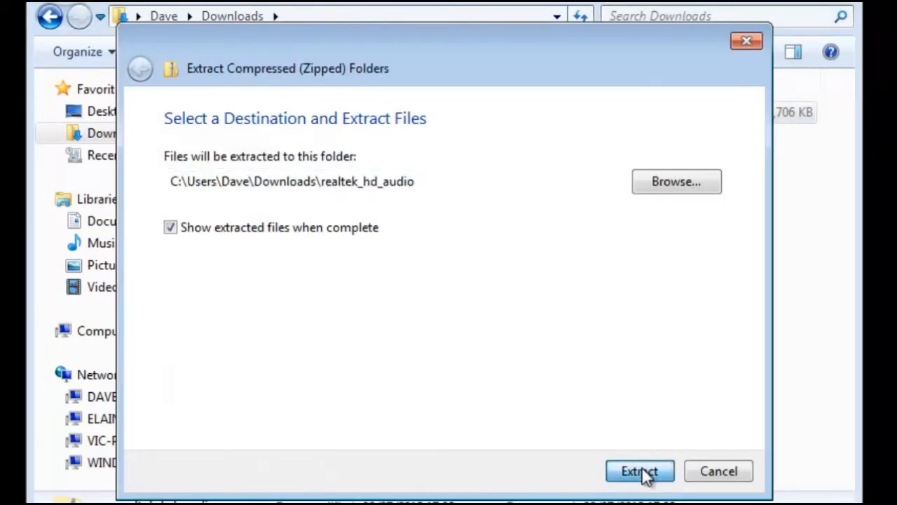
click(639, 471)
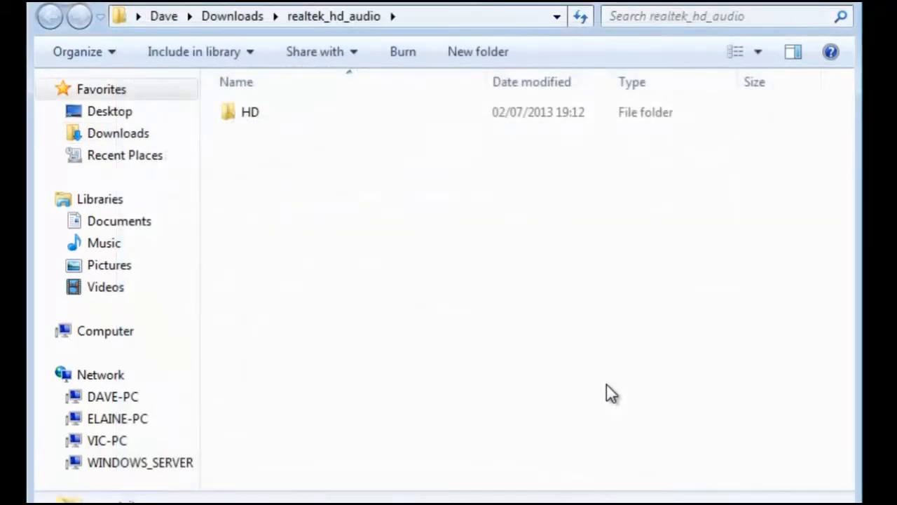
mouse_move(421, 243)
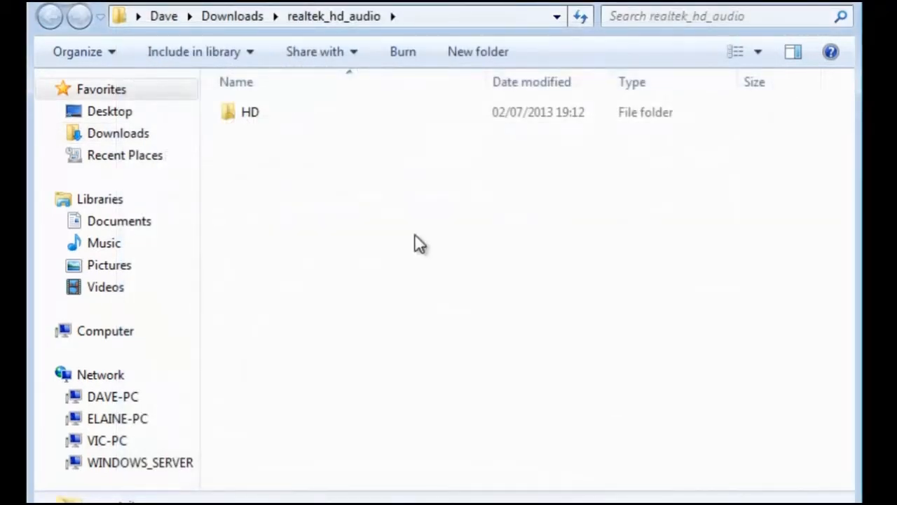
- Run Setup from the HD folder and finish with 'No, I will restart my computer later'
double_click(249, 113)
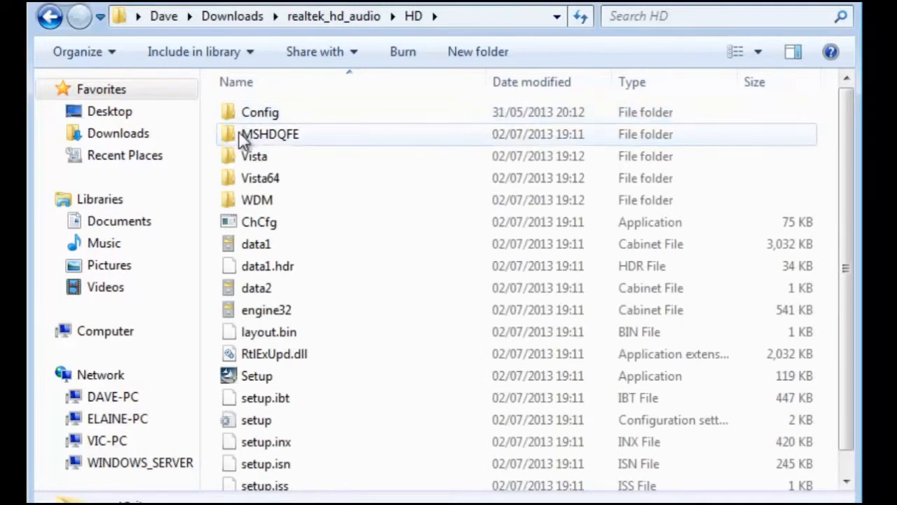
click(256, 375)
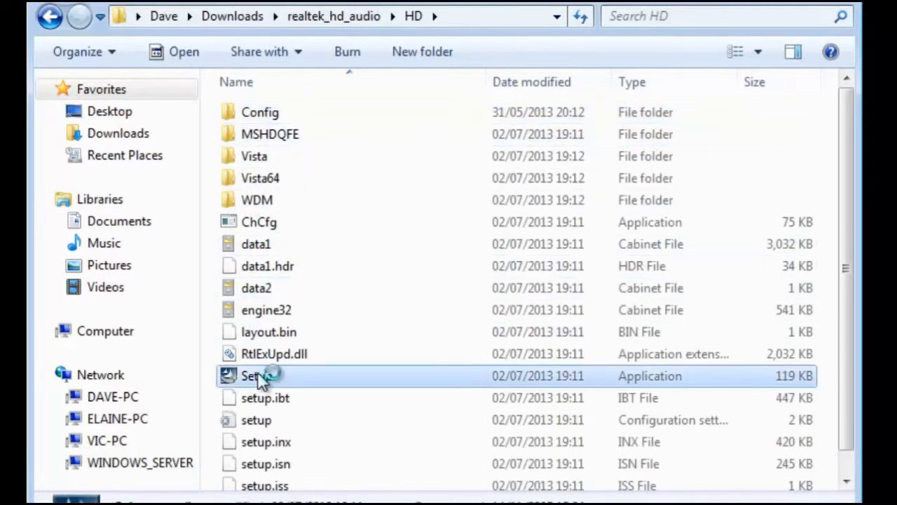
double_click(252, 375)
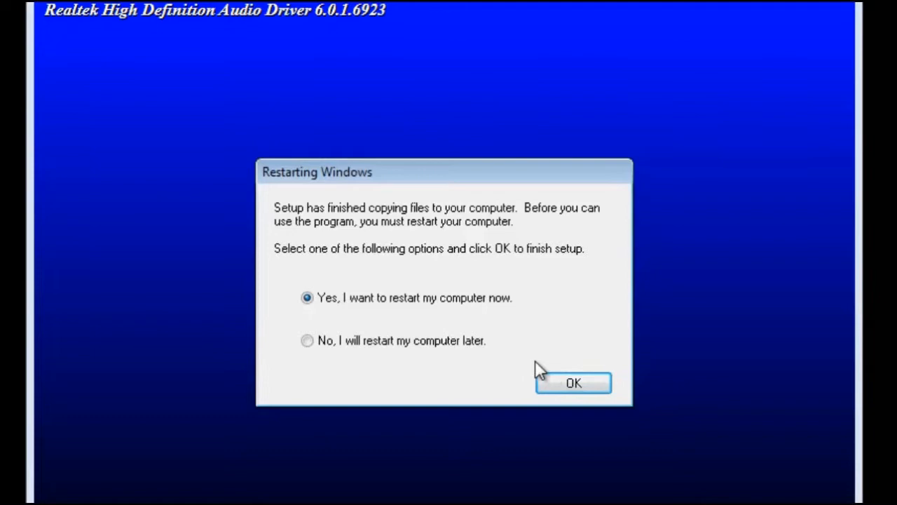
click(307, 341)
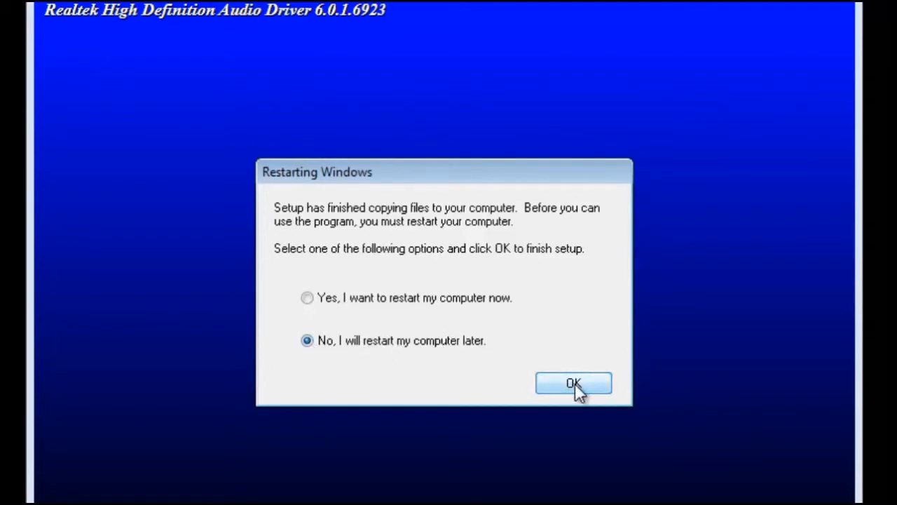
click(574, 383)
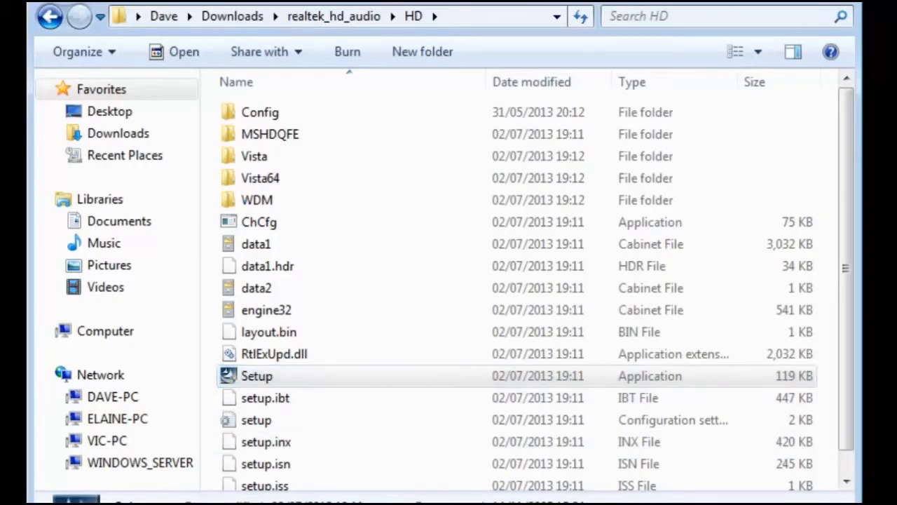
mouse_move(429, 468)
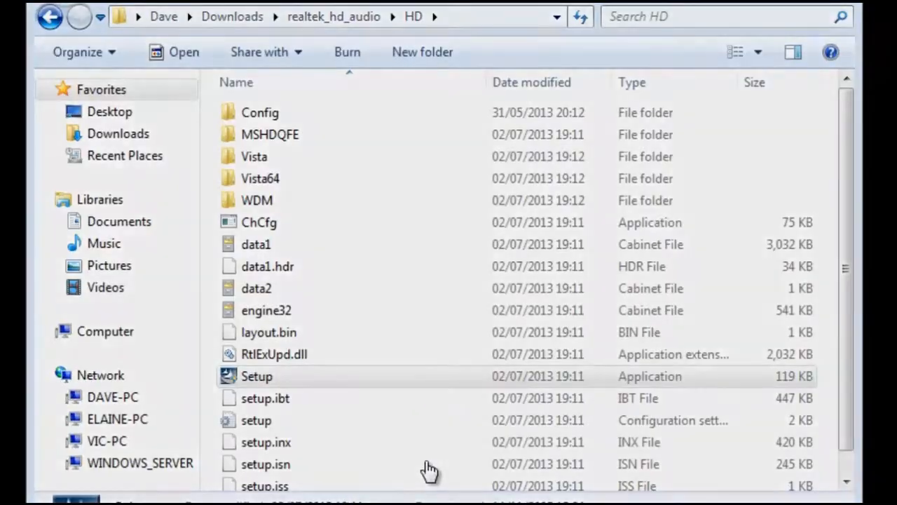
click(133, 487)
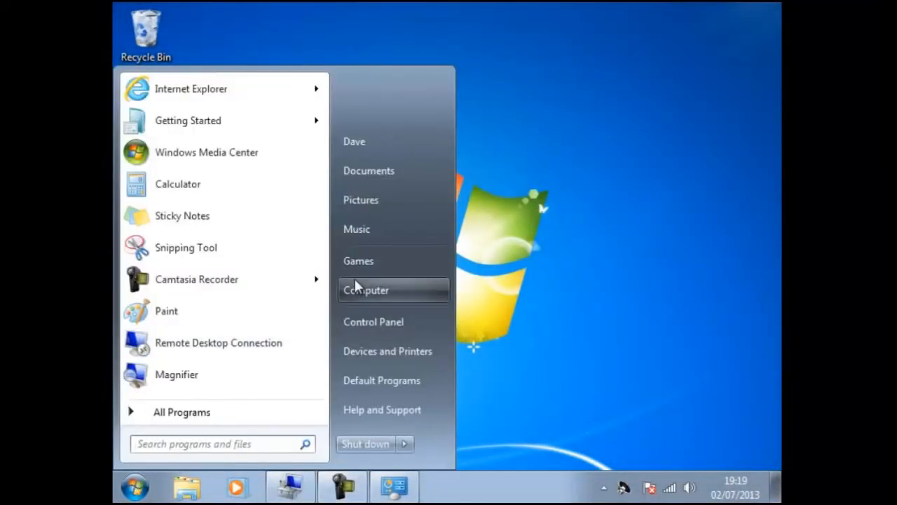
- Confirm Realtek High Definition Audio is listed under Sound, video and game controllers in Device Manager
right_click(365, 288)
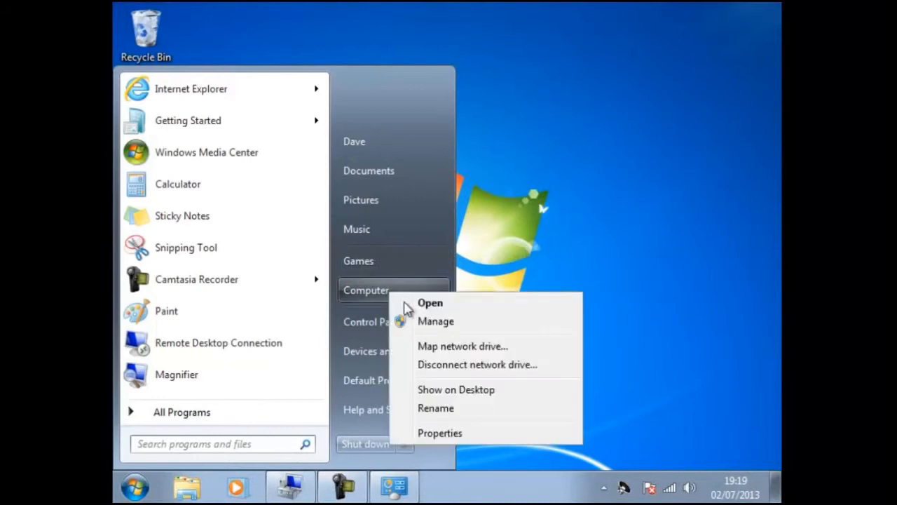
click(434, 321)
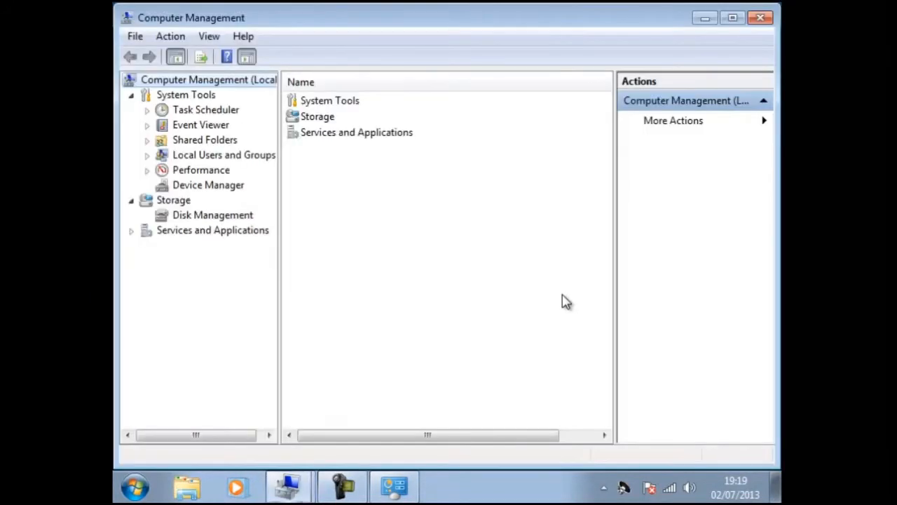
click(207, 185)
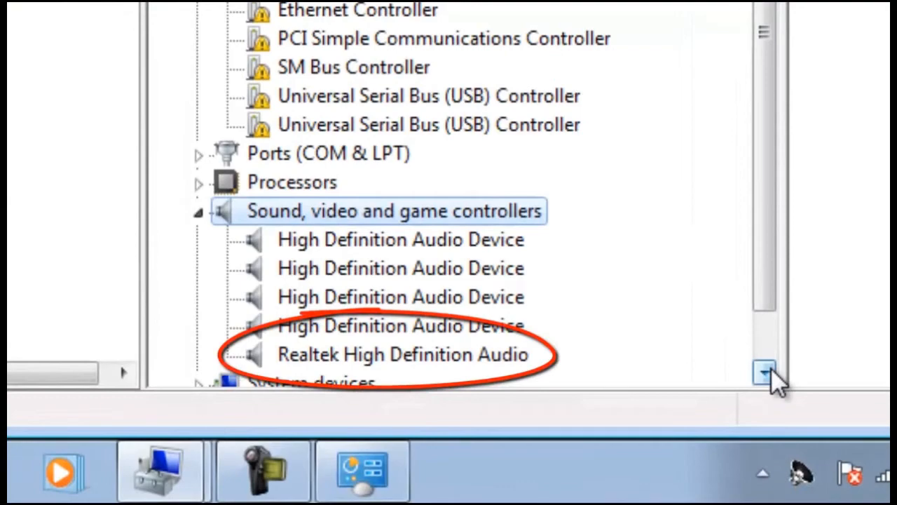
click(763, 373)
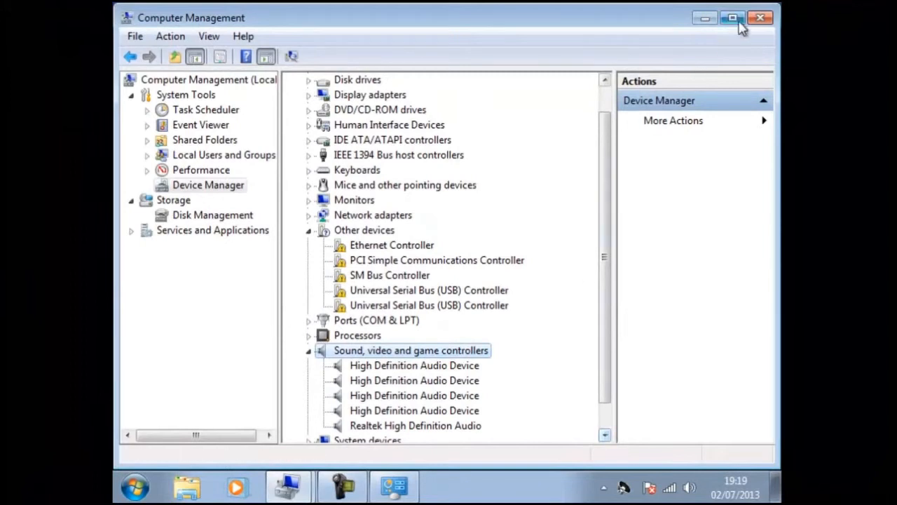
click(761, 16)
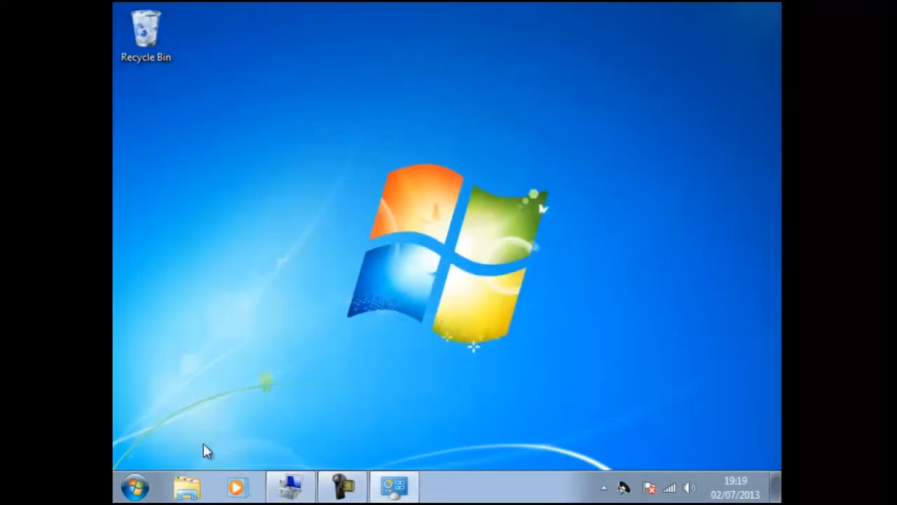
mouse_move(392, 317)
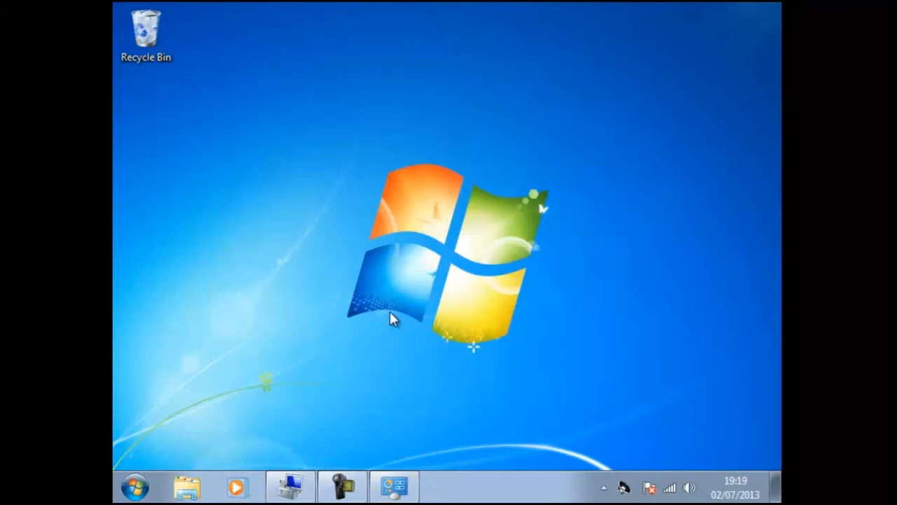
- Launch Realtek HD Audio Manager from Control Panel, showing its sound effects and equalizer settings
click(392, 485)
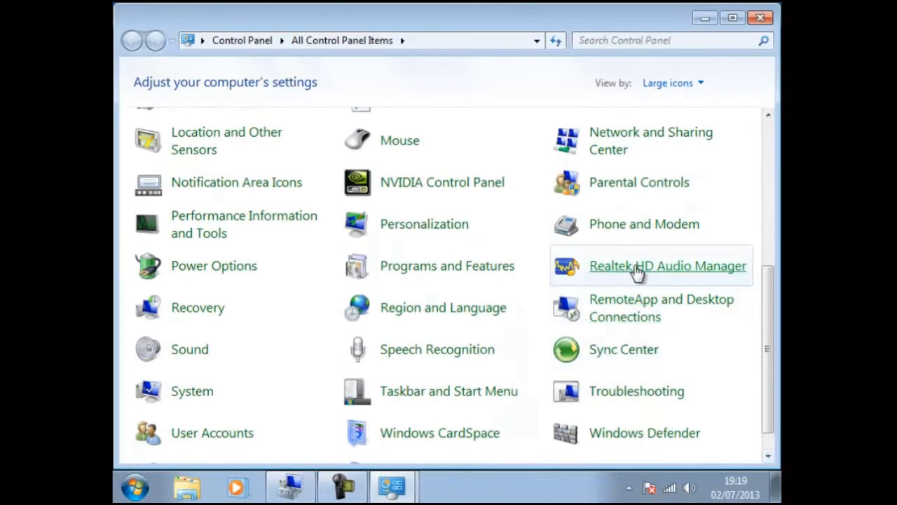
click(667, 266)
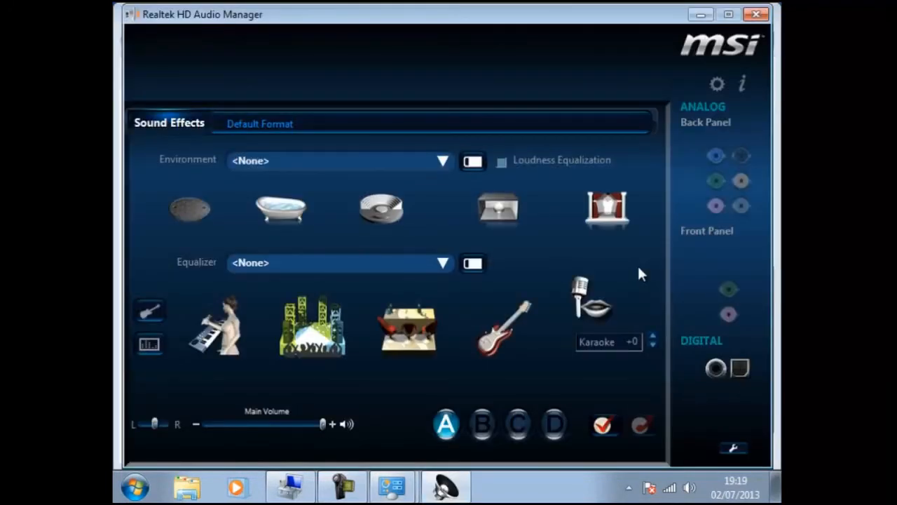